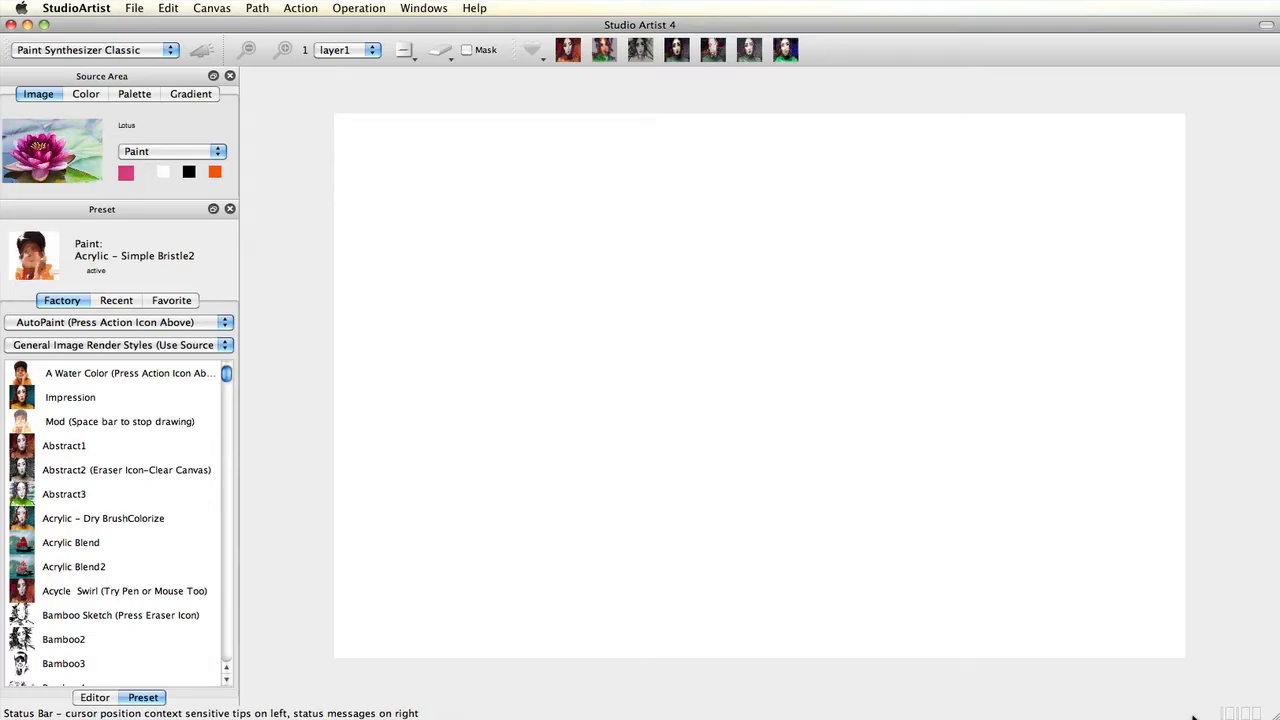
- Auto-paint the lotus with the Natural Media Rendering preset Acrylic – Simple Bristle2a
left_click(113, 345)
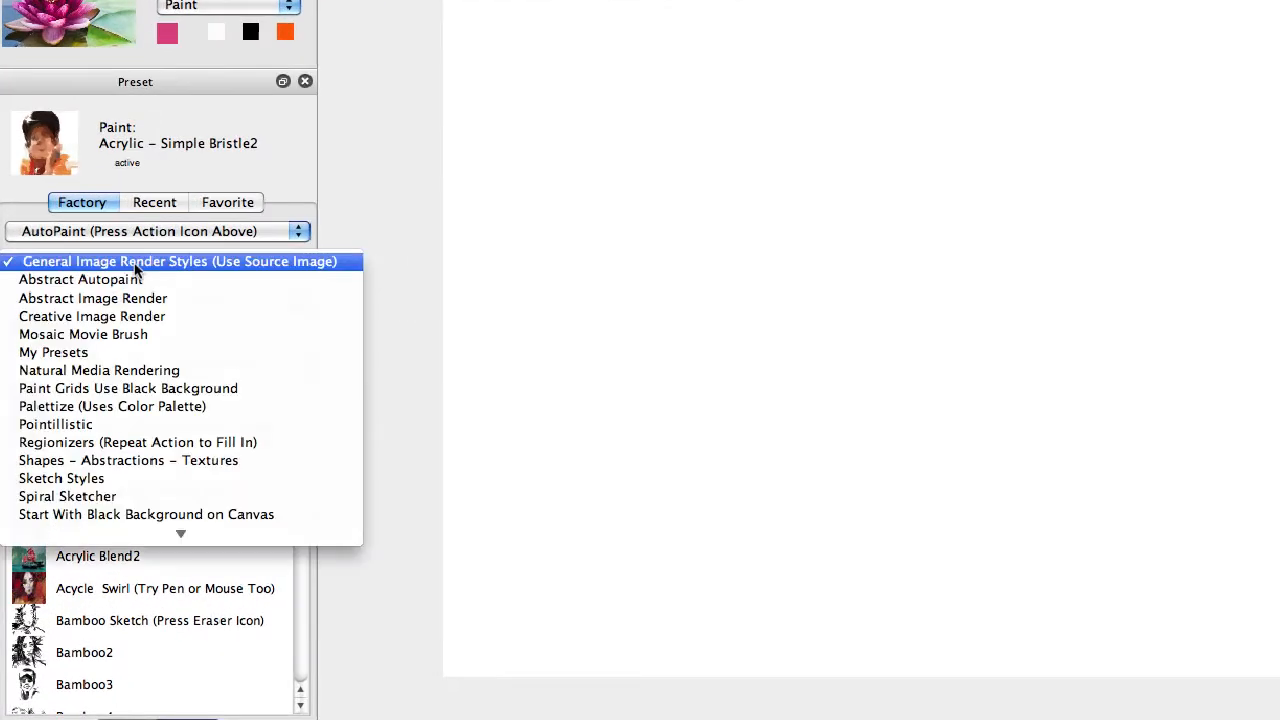
left_click(99, 370)
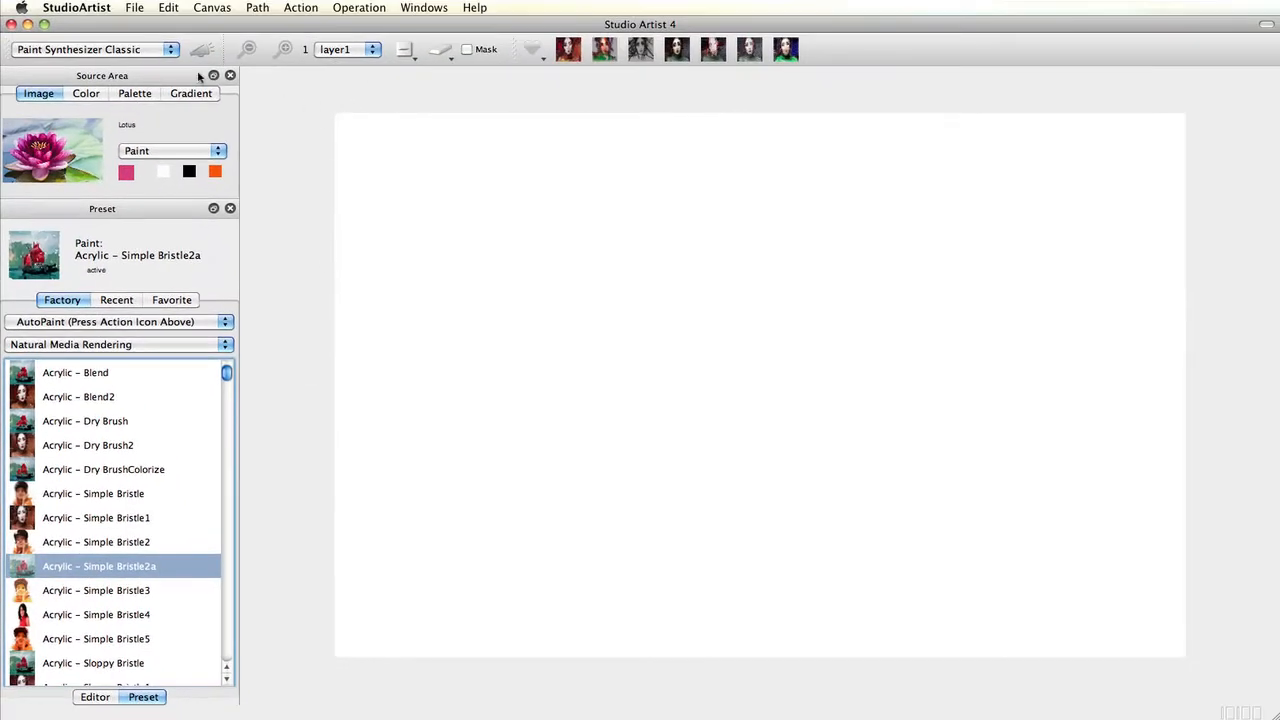
left_click(201, 49)
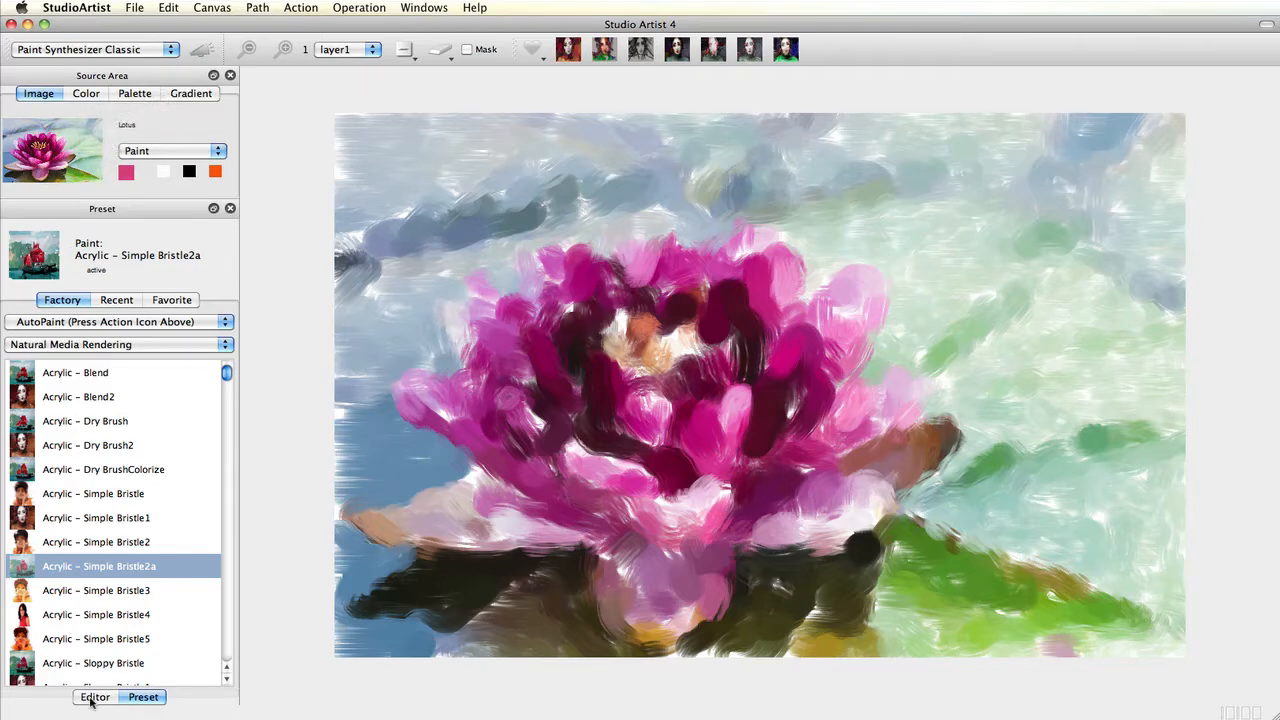
- Show the preset's Paint Color Source editor section and set Color Mode to GrayScale
left_click(95, 697)
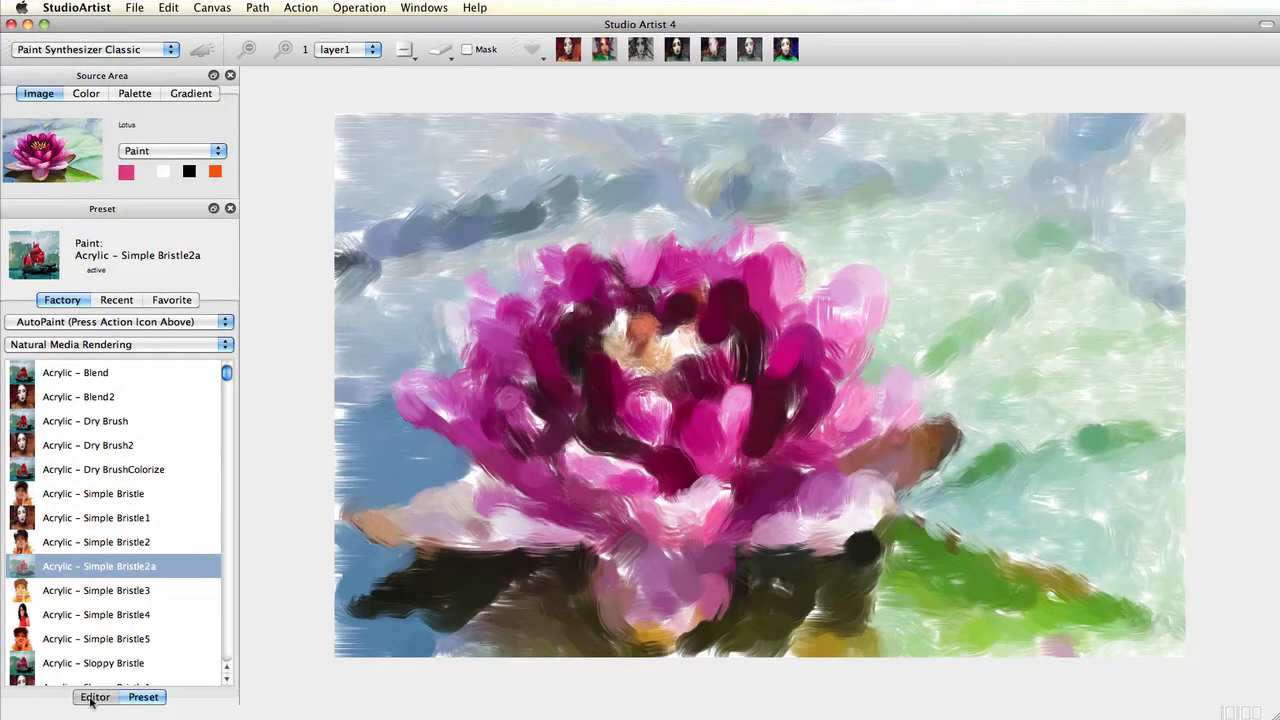
left_click(95, 697)
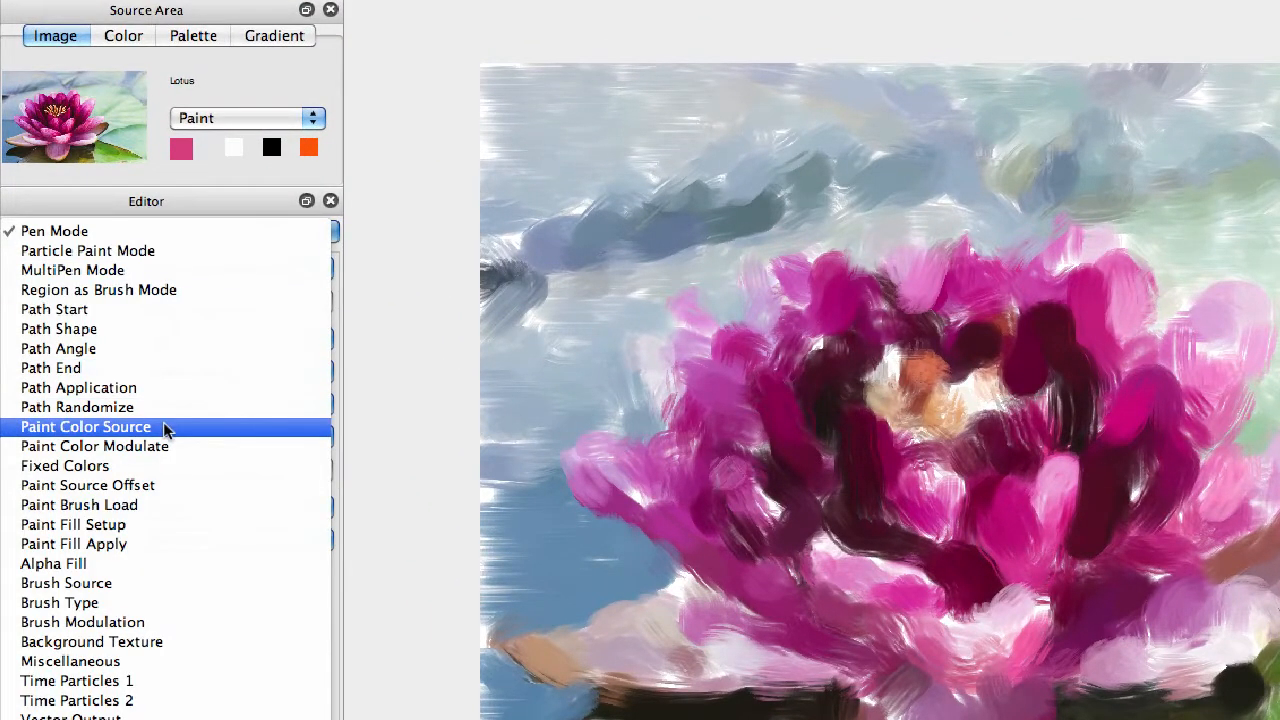
left_click(85, 427)
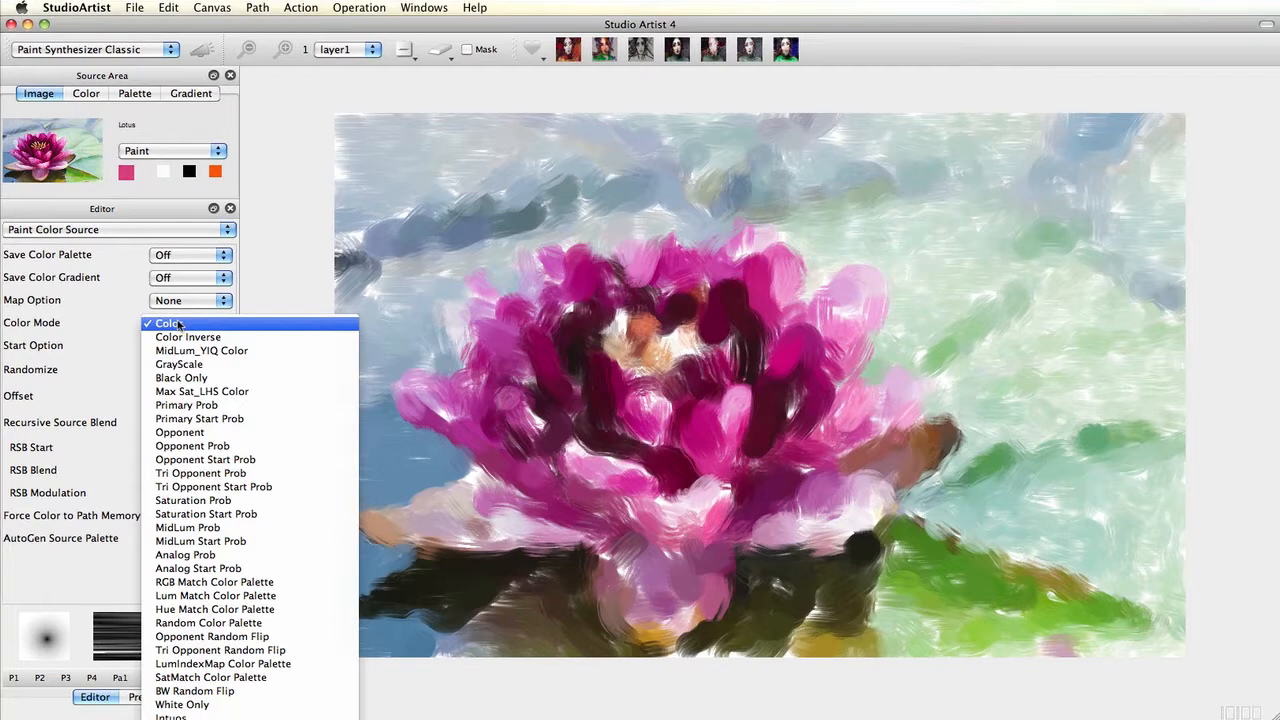
mouse_move(201, 350)
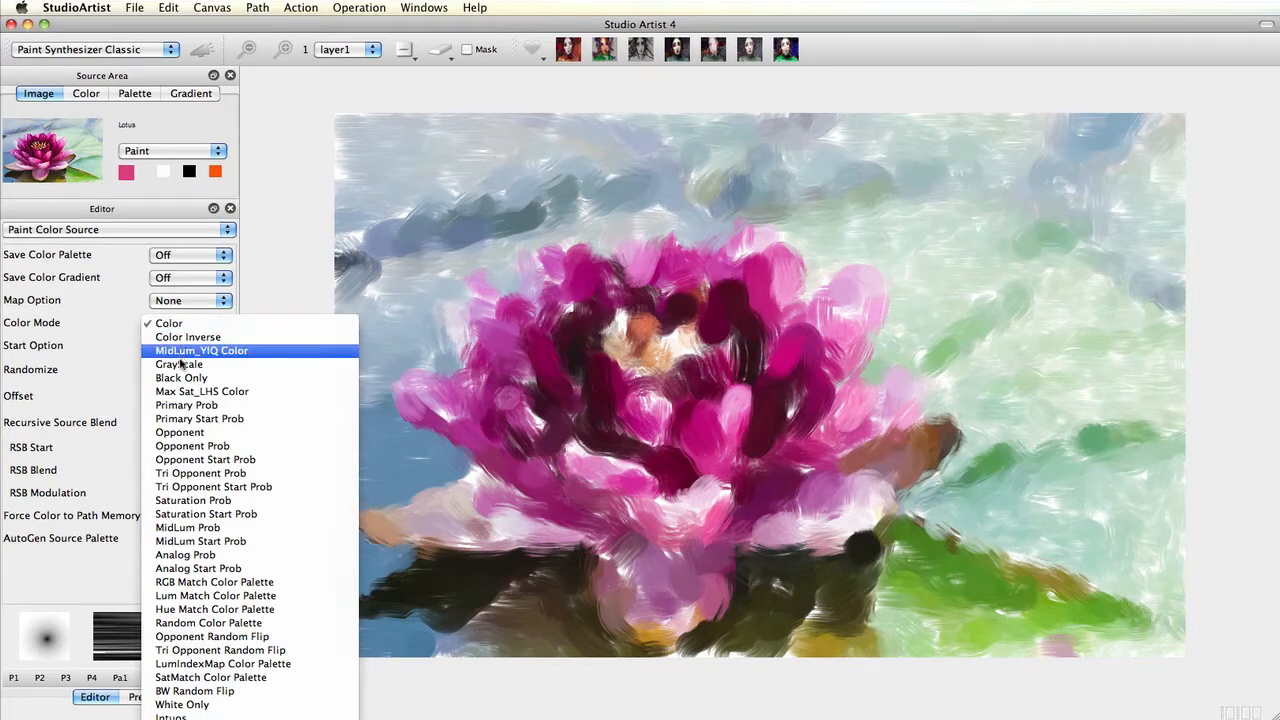
left_click(180, 364)
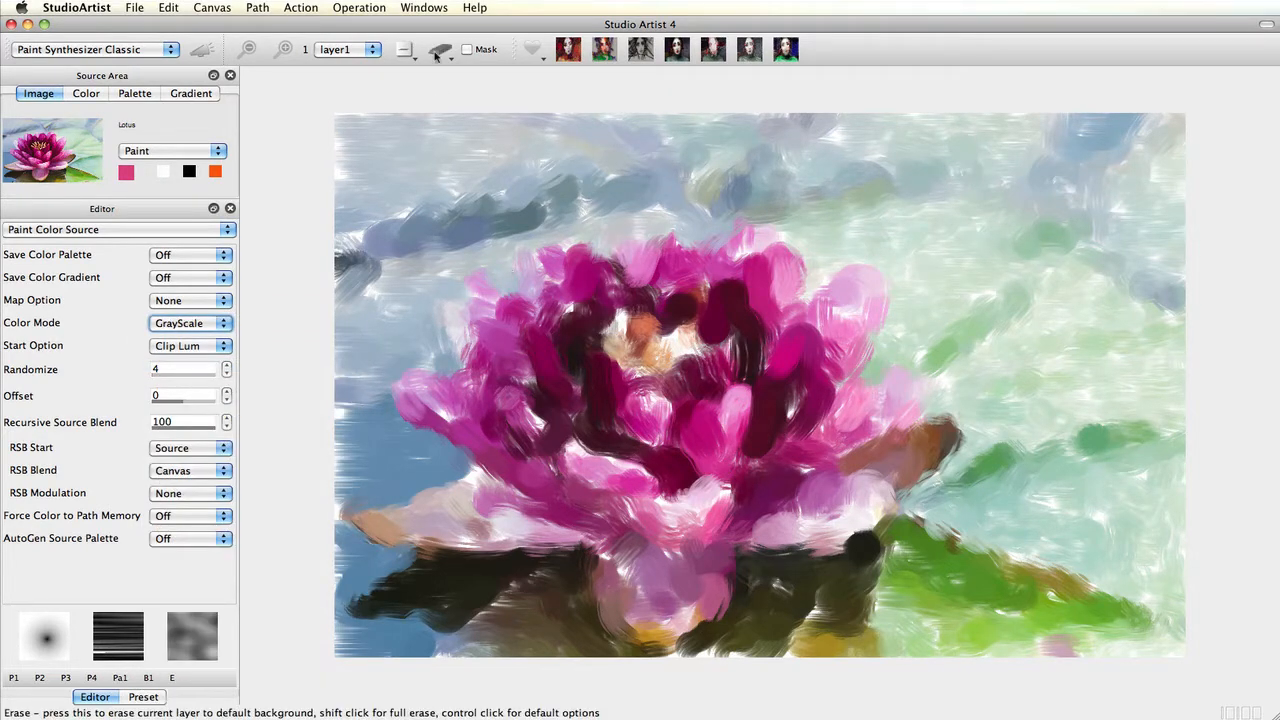
- Repaint the lotus in GrayScale, then switch Color Mode to Max Sat_LHS Color
left_click(202, 49)
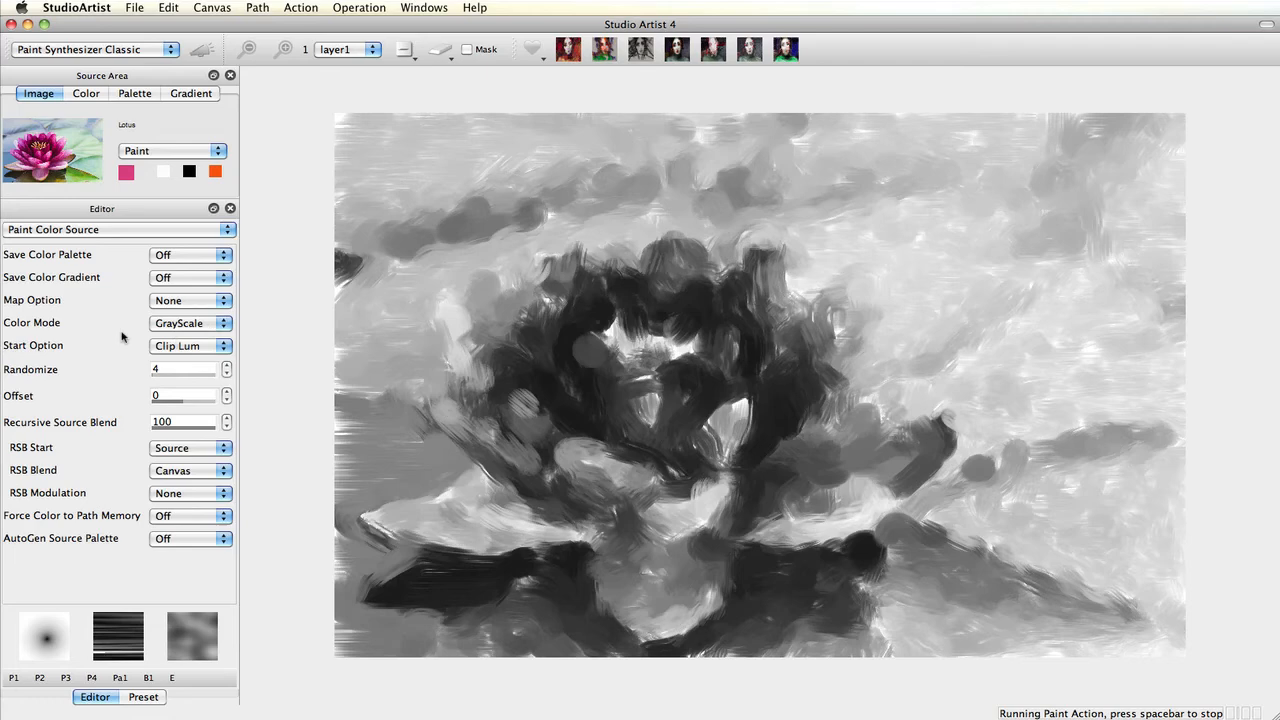
left_click(190, 322)
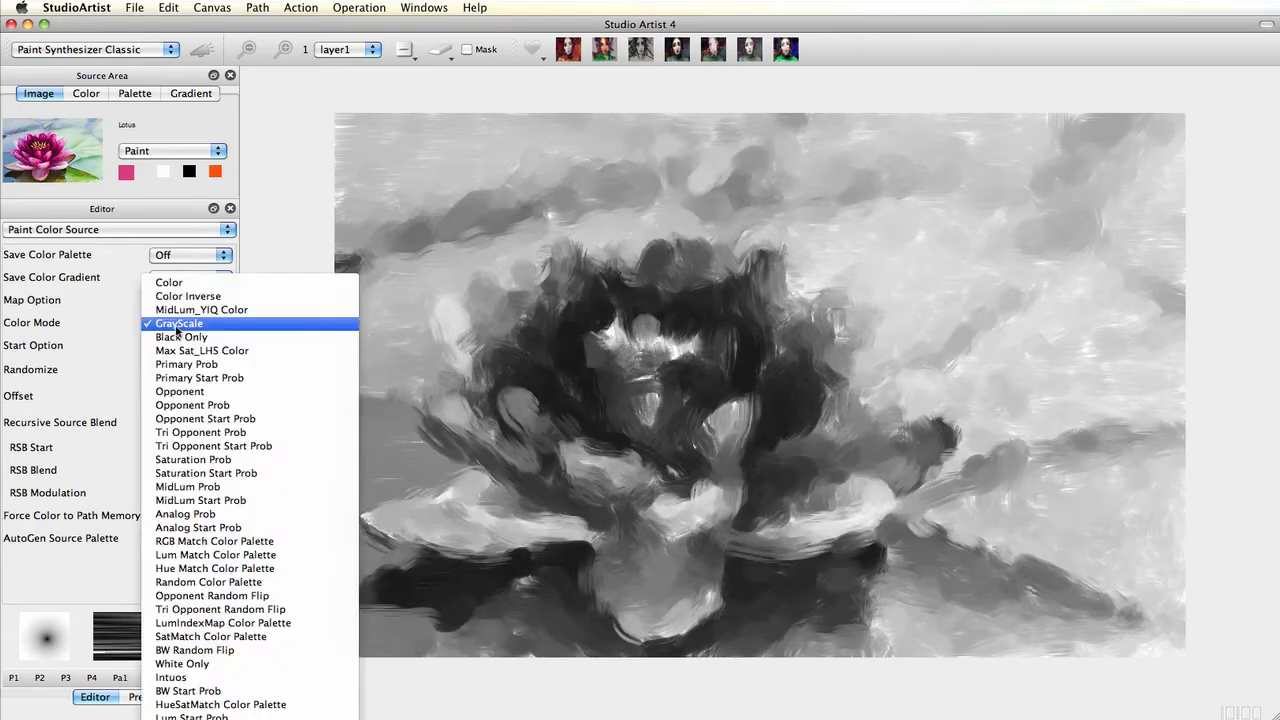
mouse_move(201, 350)
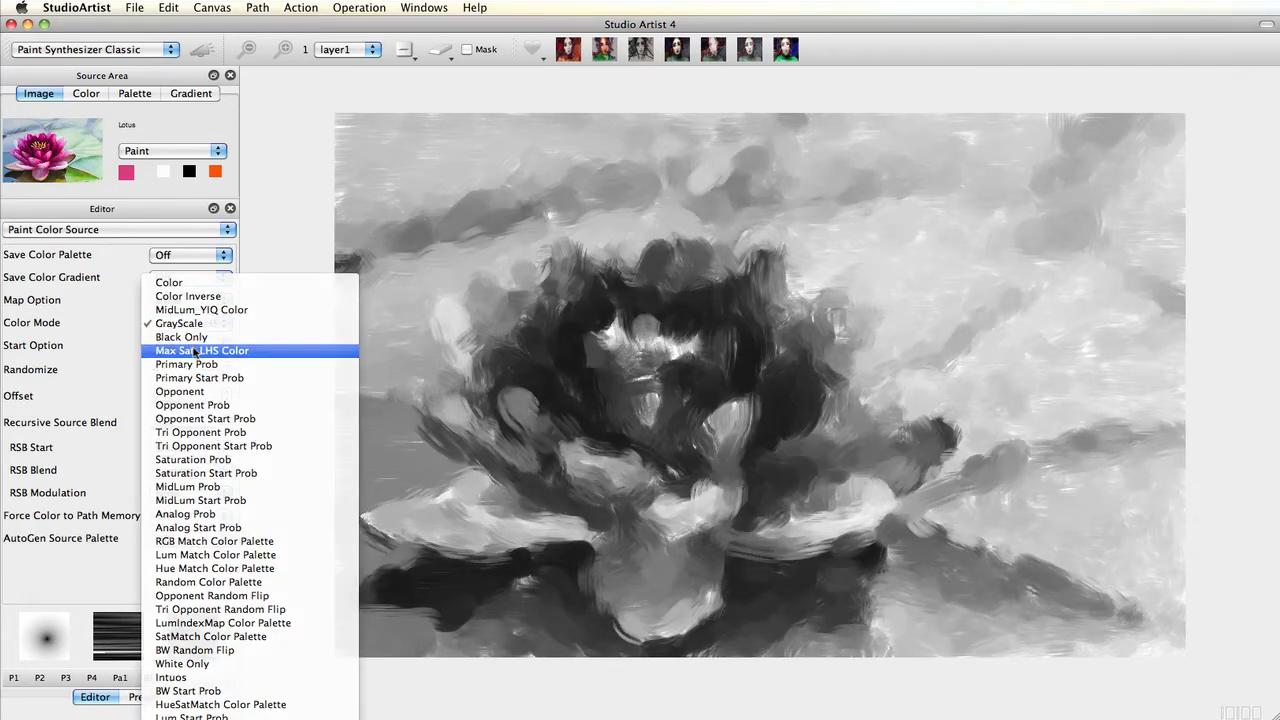
left_click(201, 350)
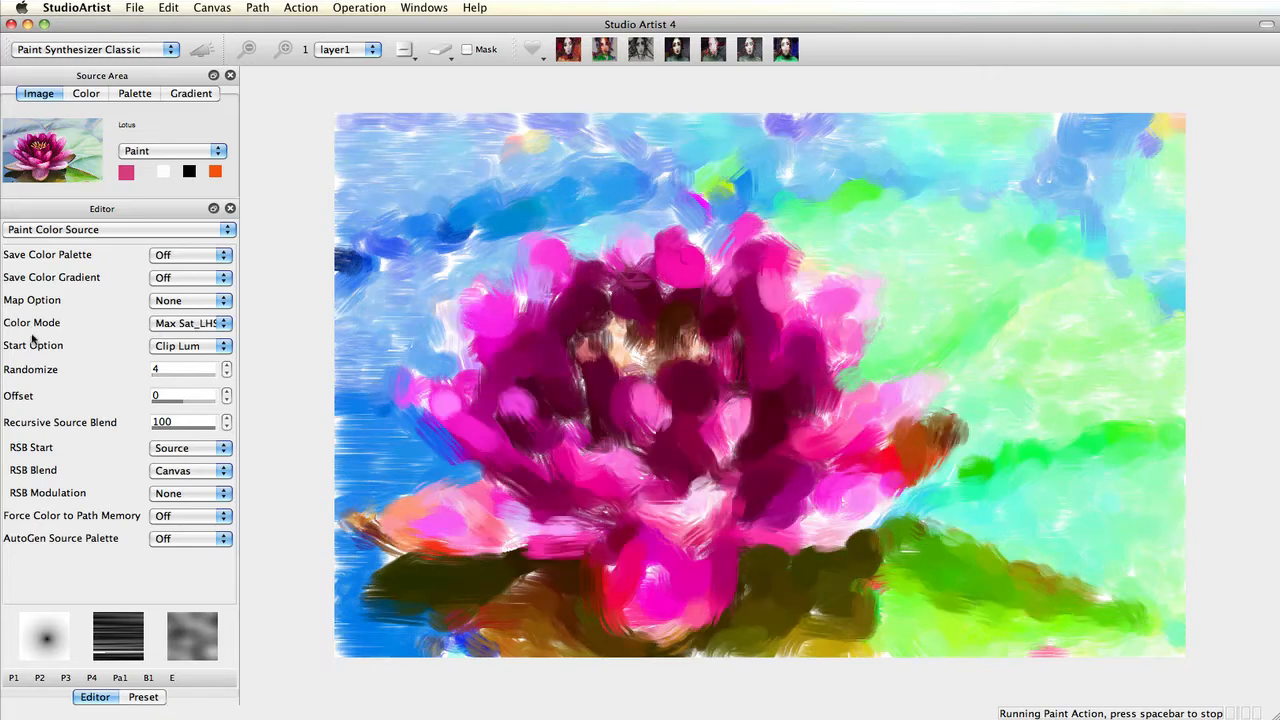
left_click(190, 322)
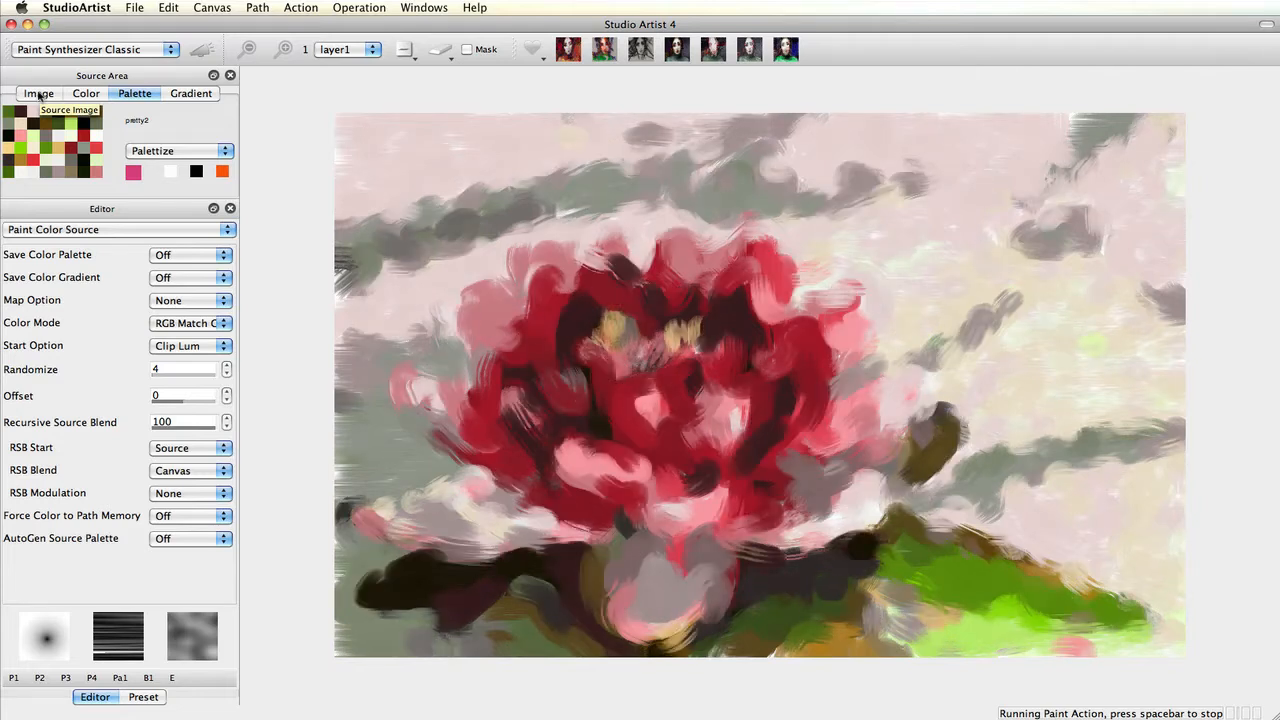
- Return the source to the lotus image, set Color Mode to Color, and repaint
left_click(38, 93)
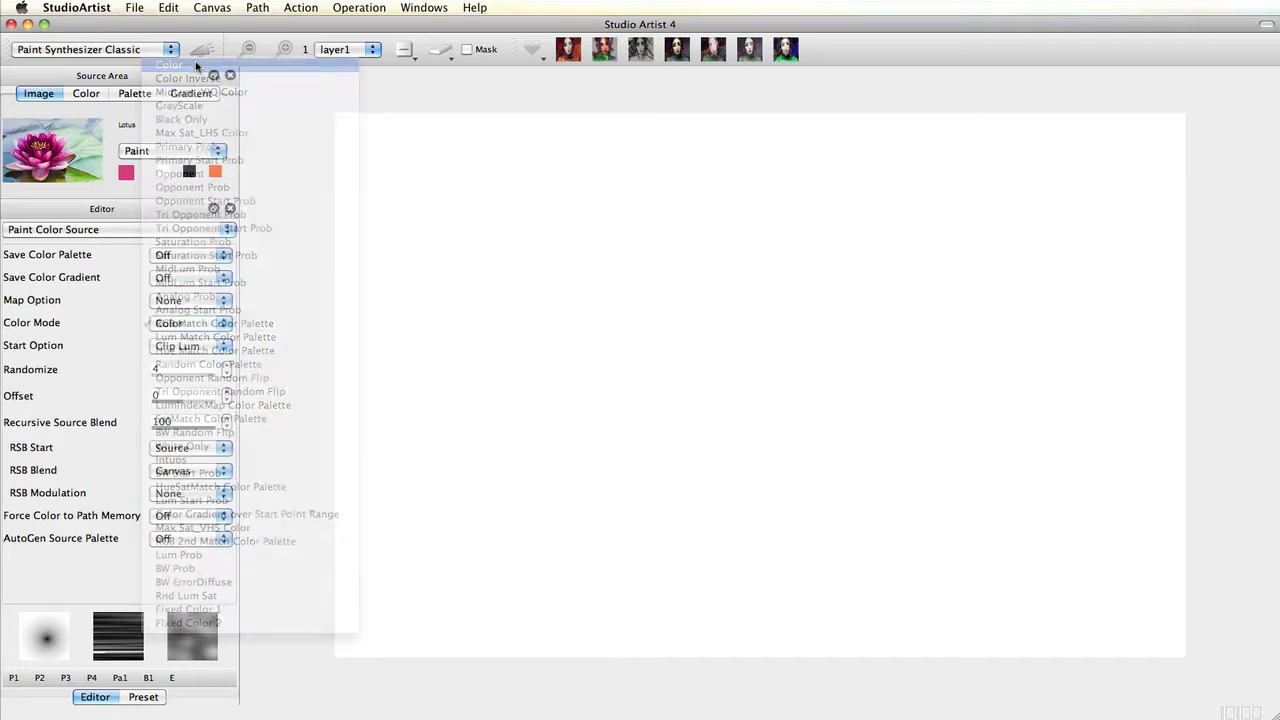
left_click(170, 65)
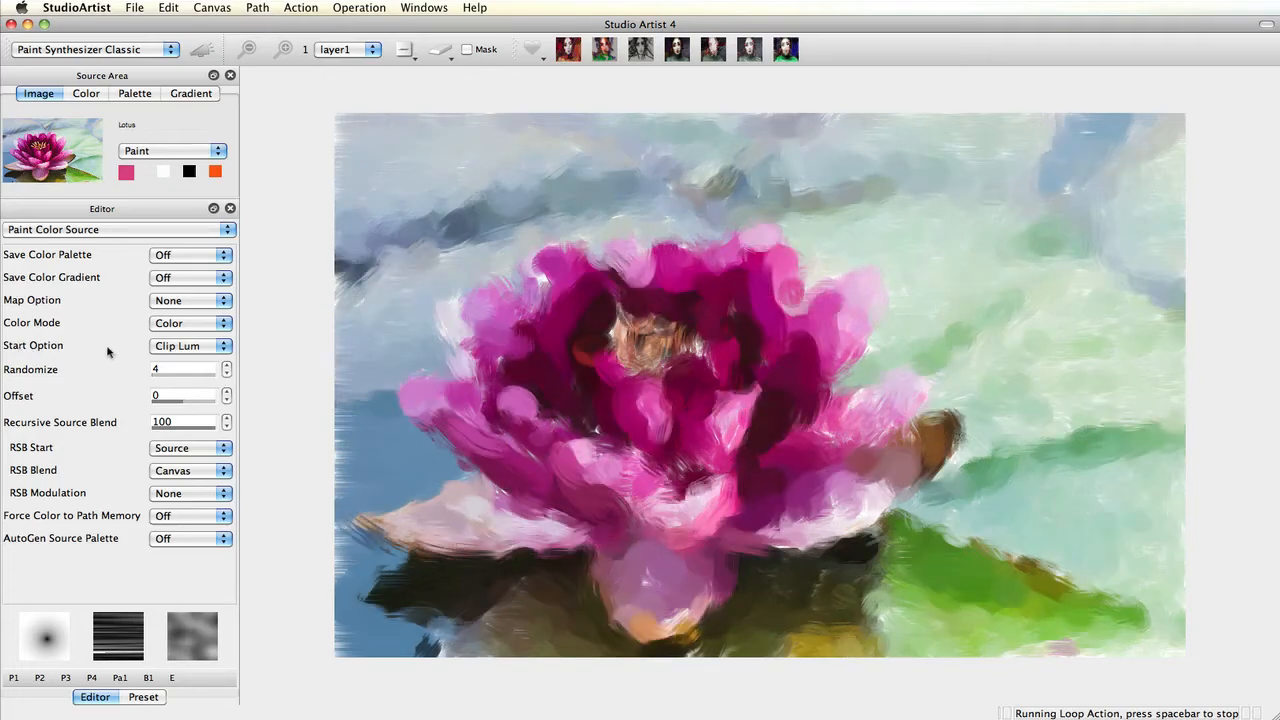
left_click(190, 346)
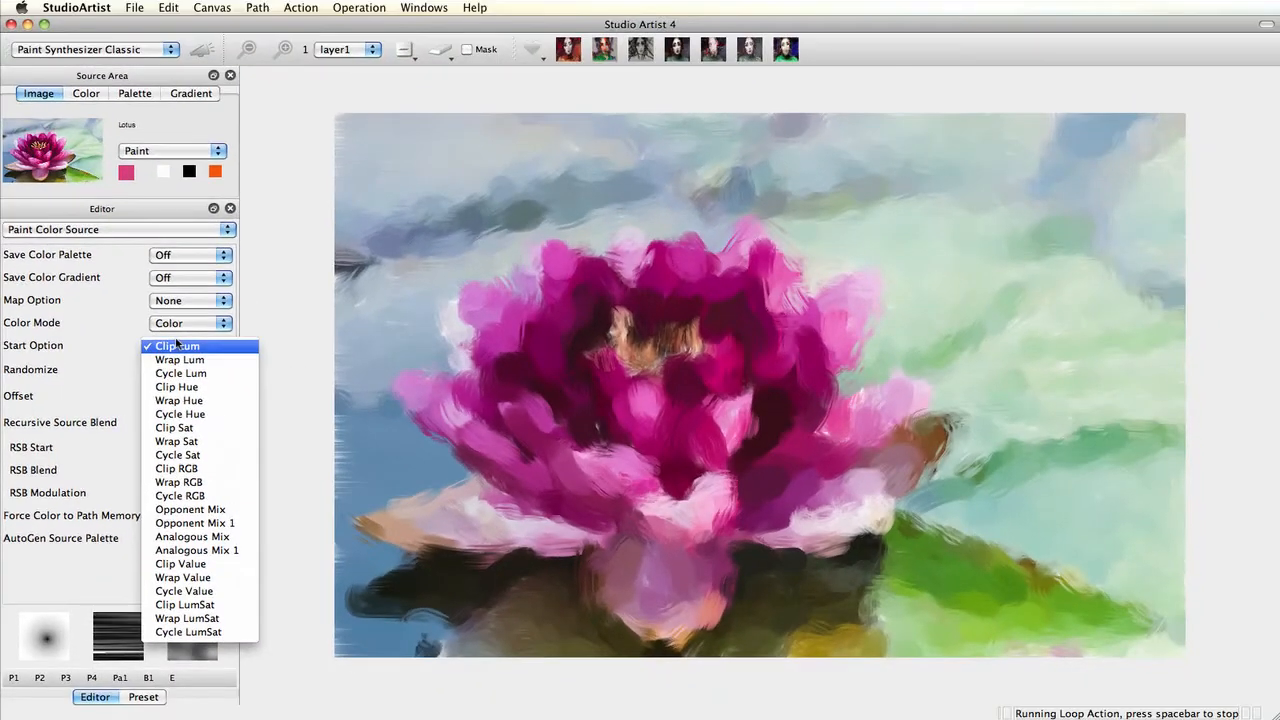
- Keep Start Option at Clip Lum and adjust the colour Offset, settling on 3
left_click(178, 345)
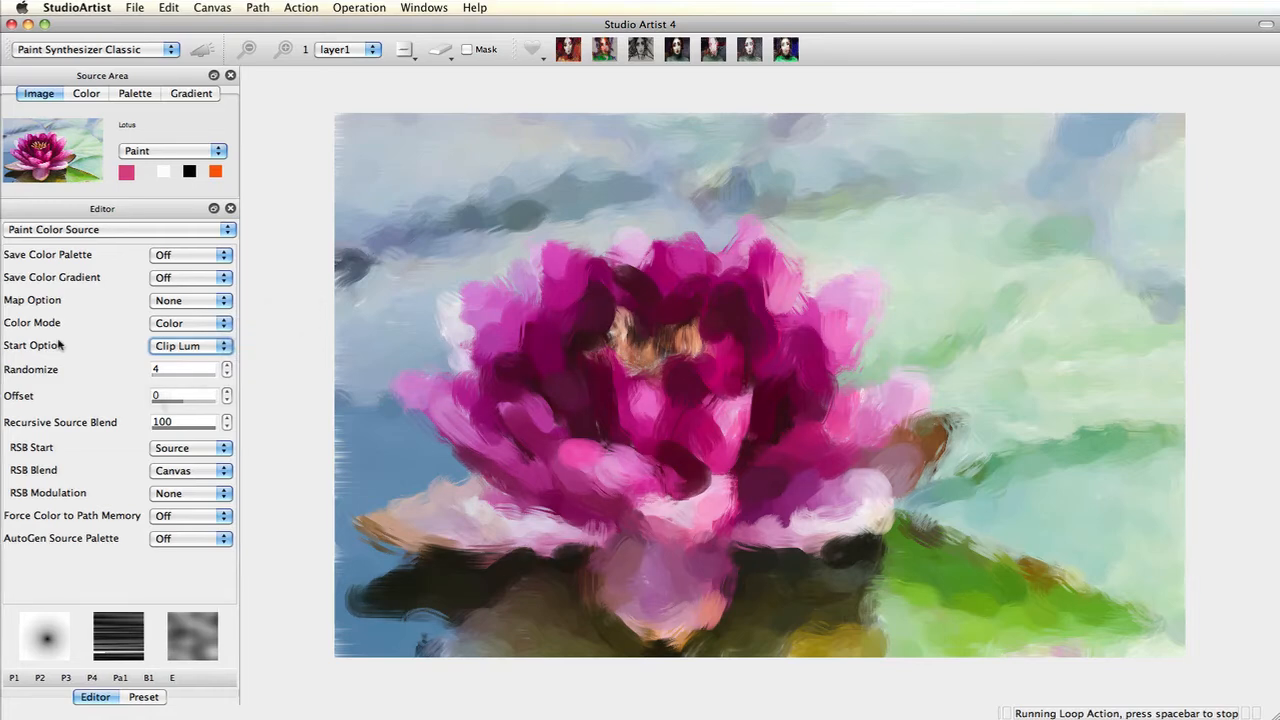
type("-87")
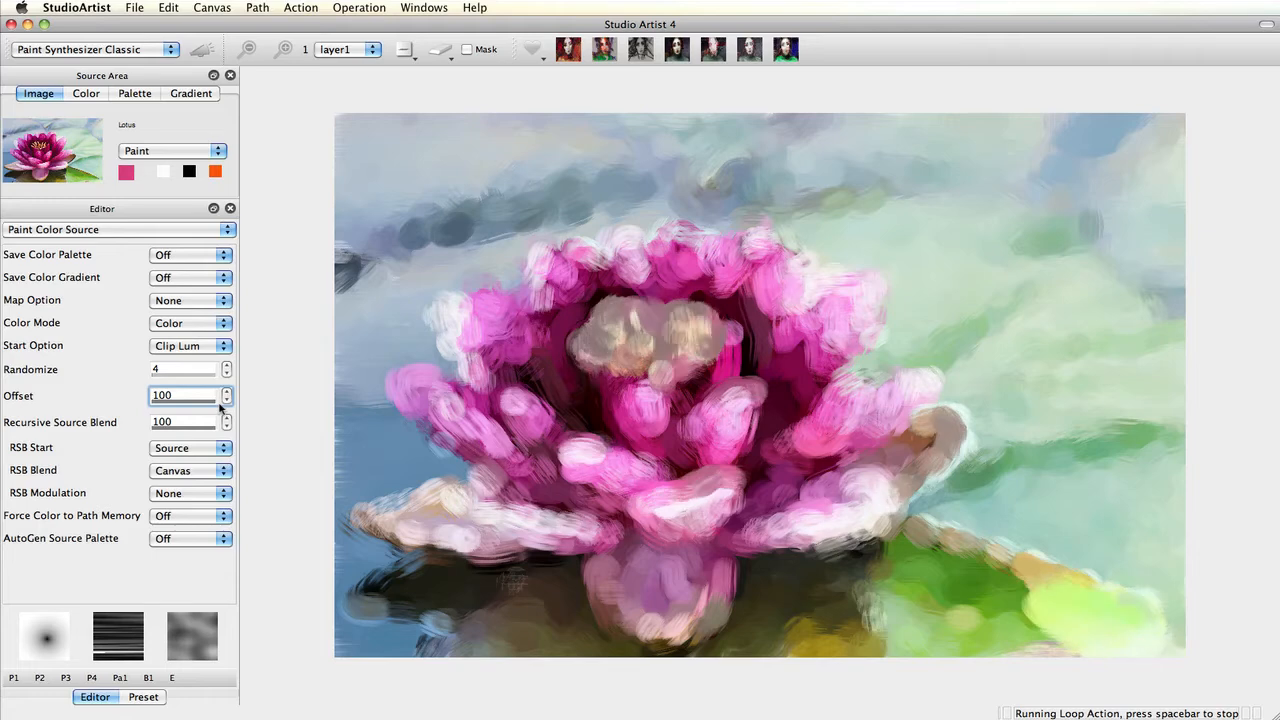
type("-20")
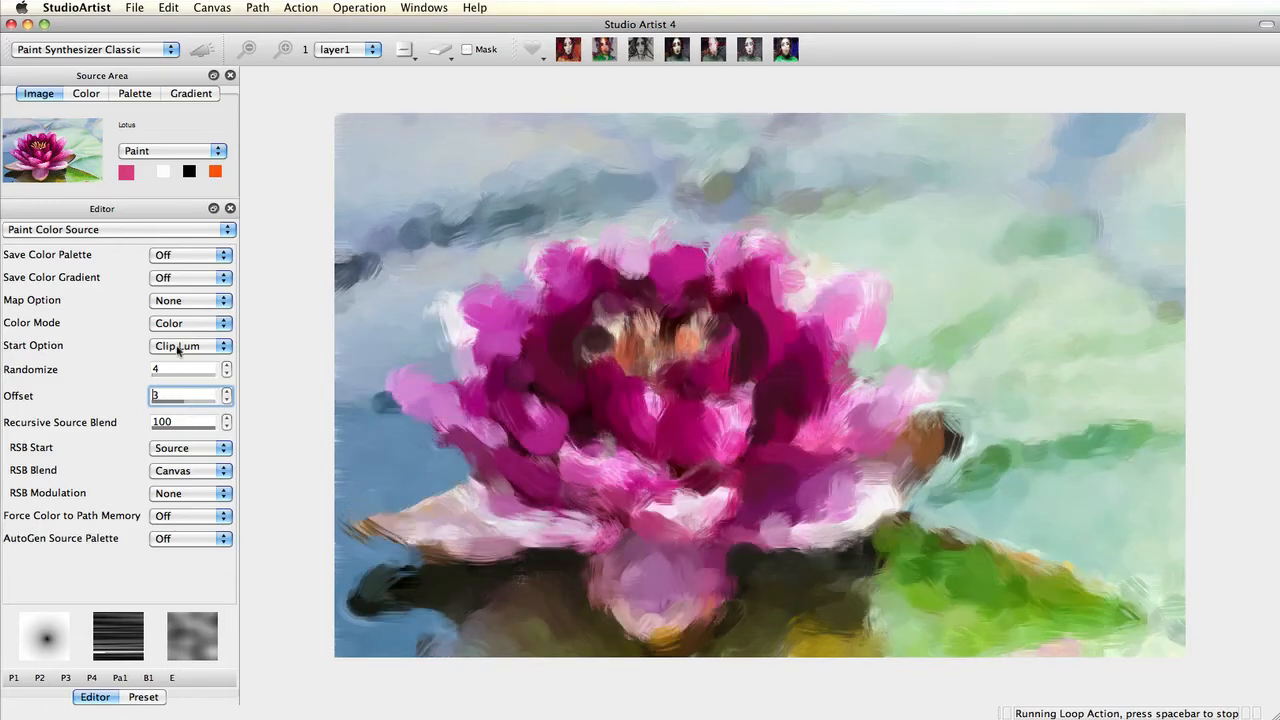
- Set Start Option to Clip Hue and raise the Offset to 11
left_click(190, 345)
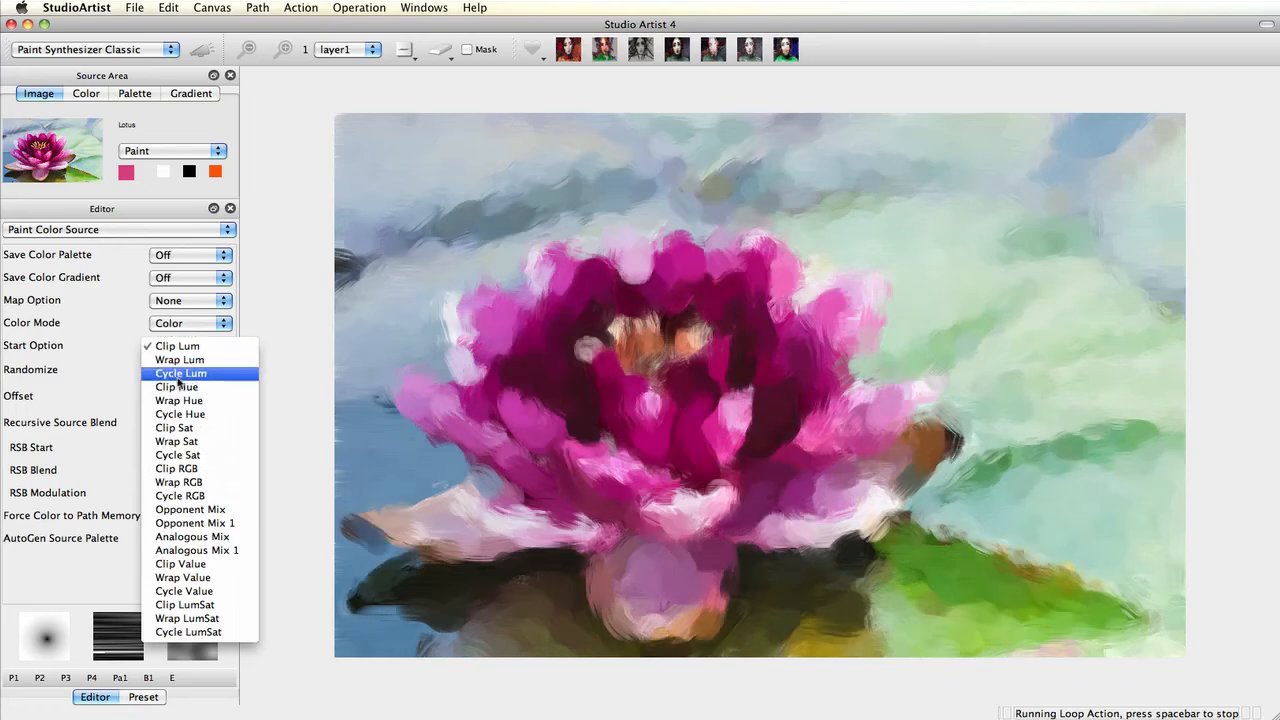
left_click(176, 387)
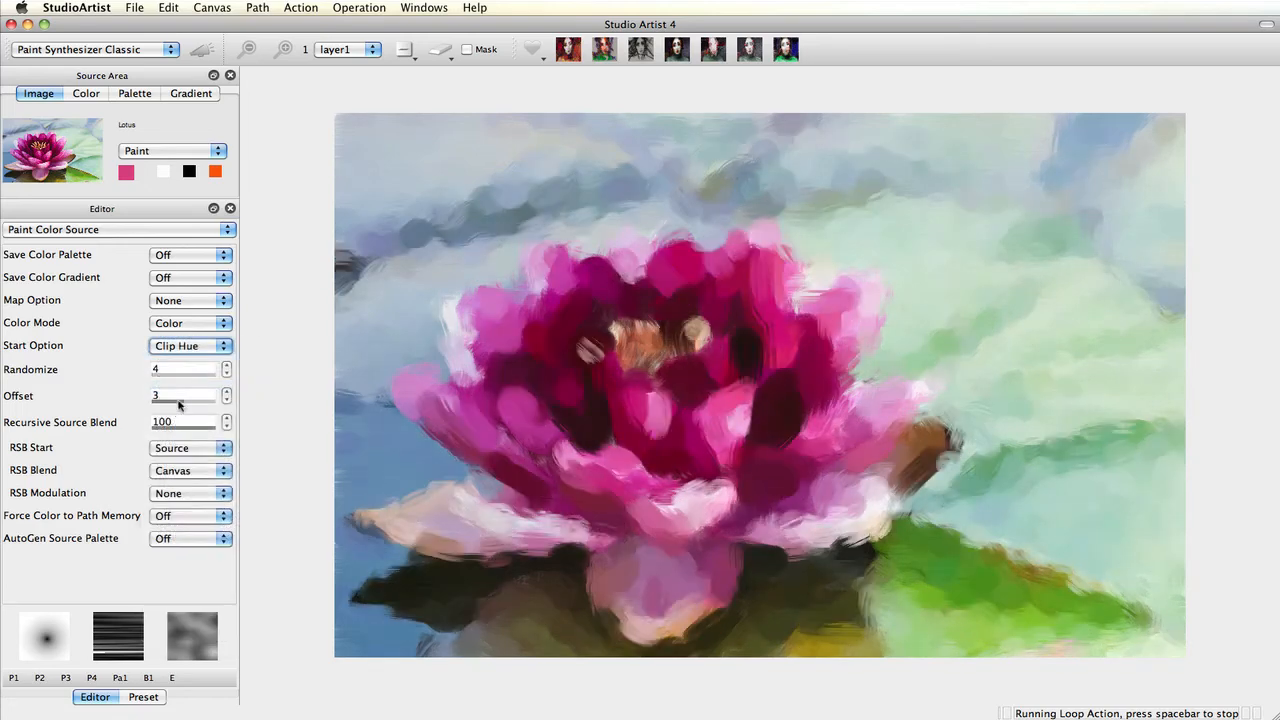
type("-92")
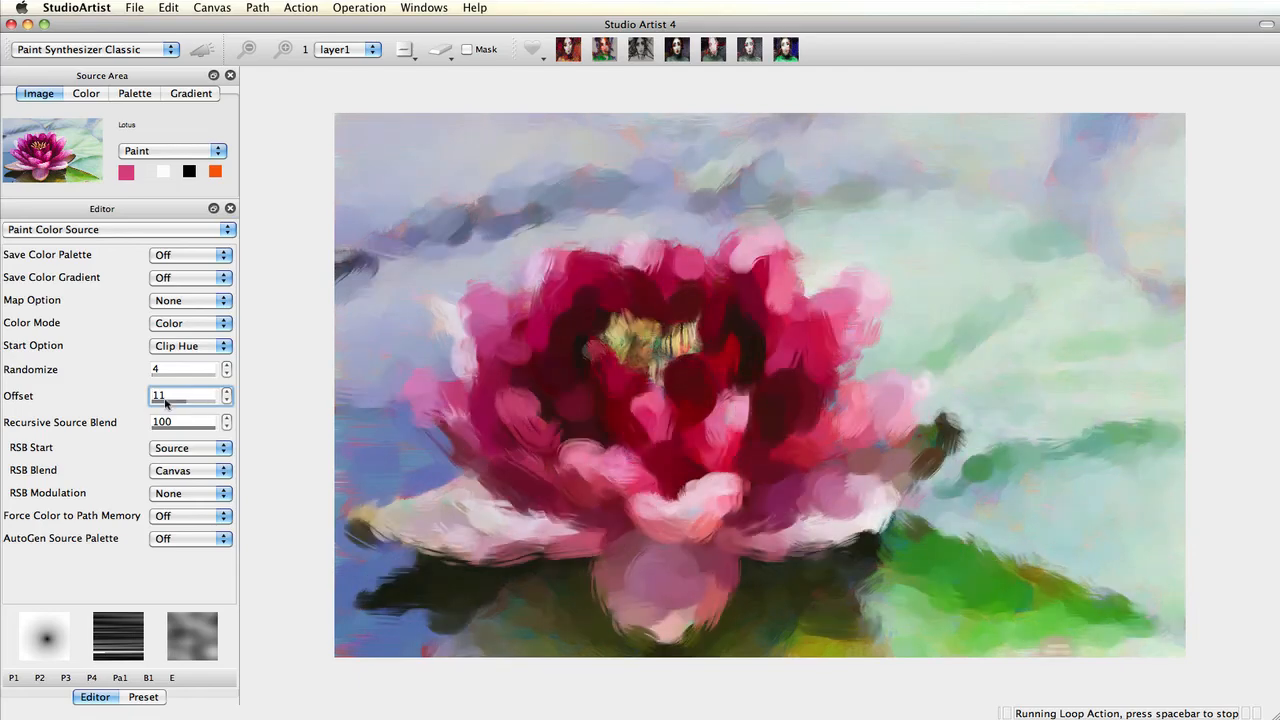
- Switch Start Option to Clip RGB with randomize 119 and offset 92, then reopen its menu
left_click(190, 345)
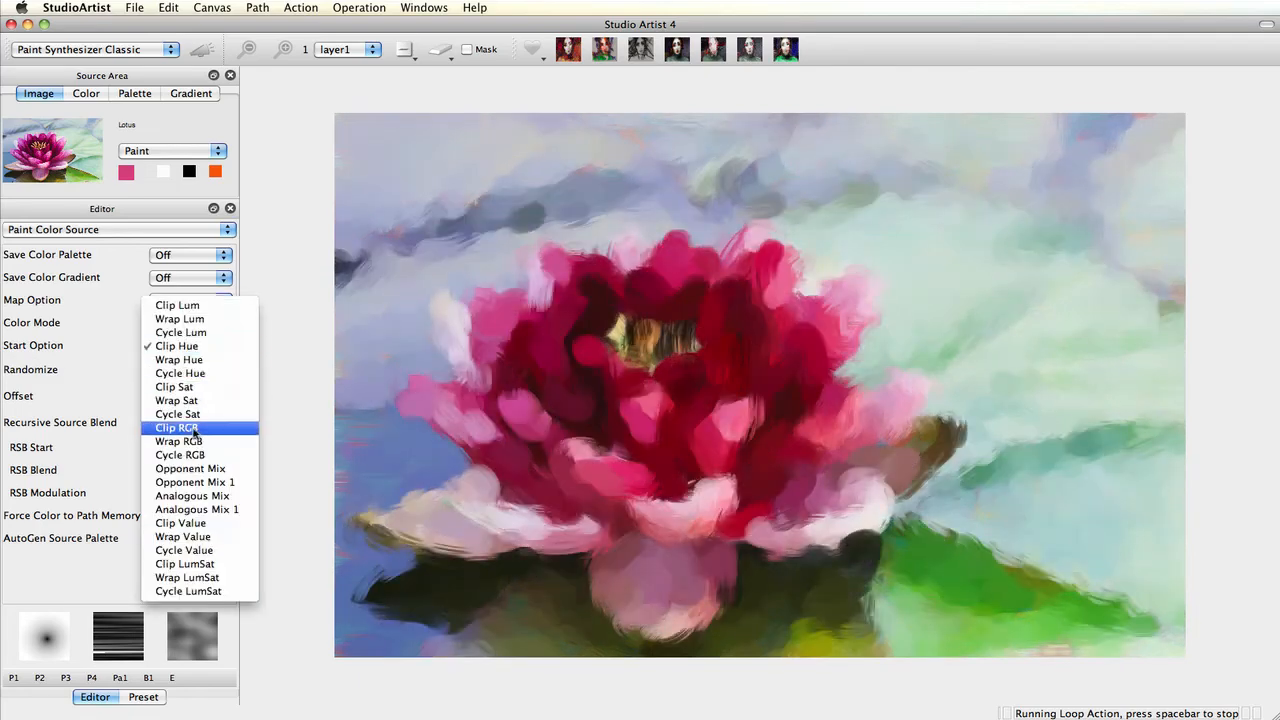
left_click(176, 427)
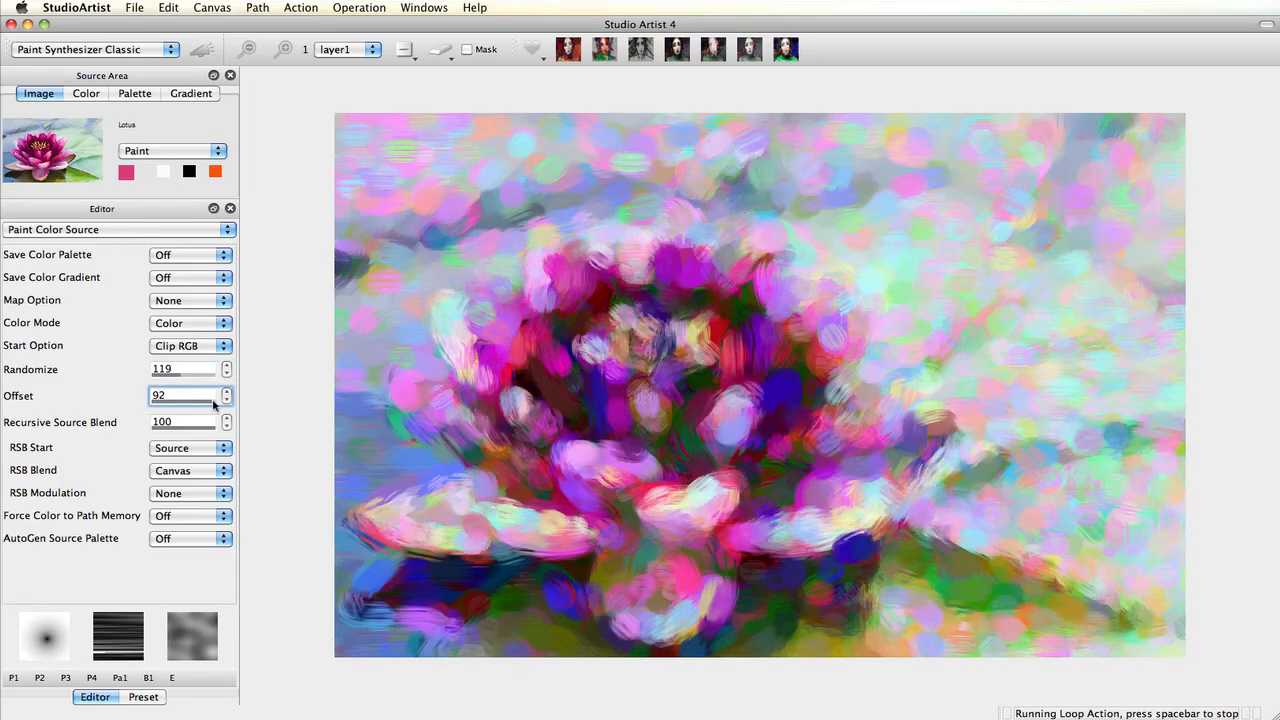
left_click(190, 346)
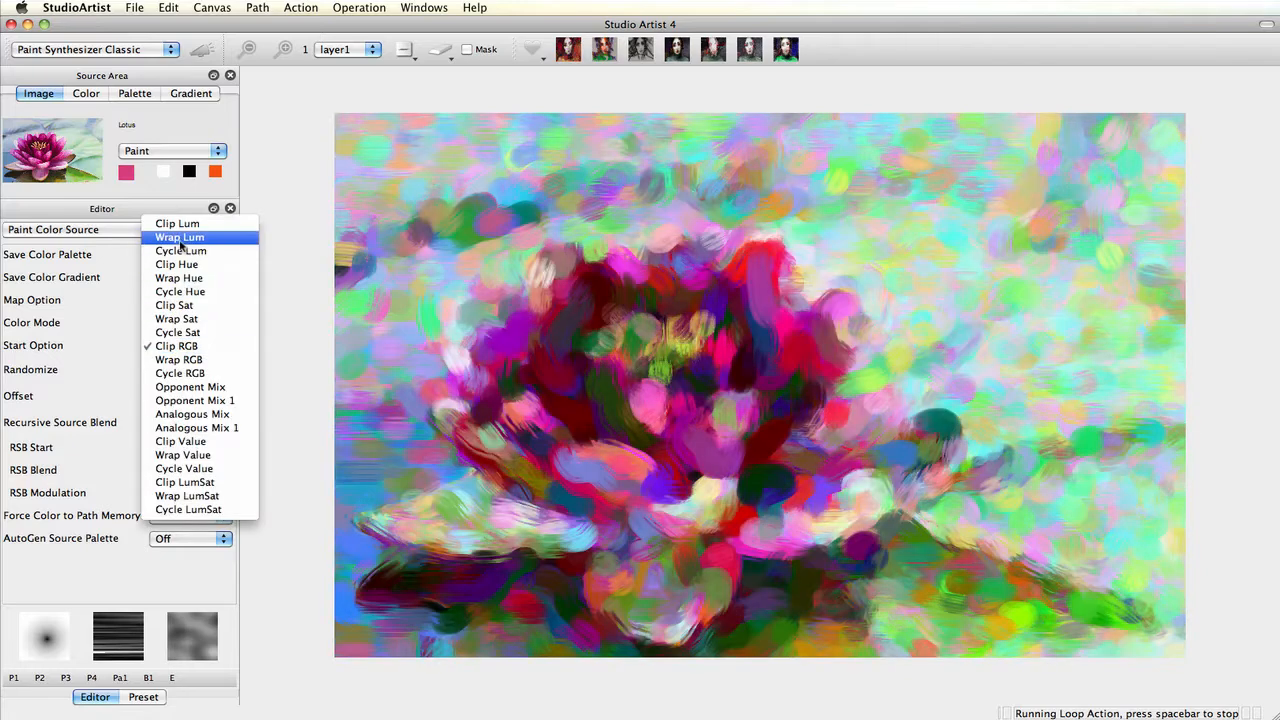